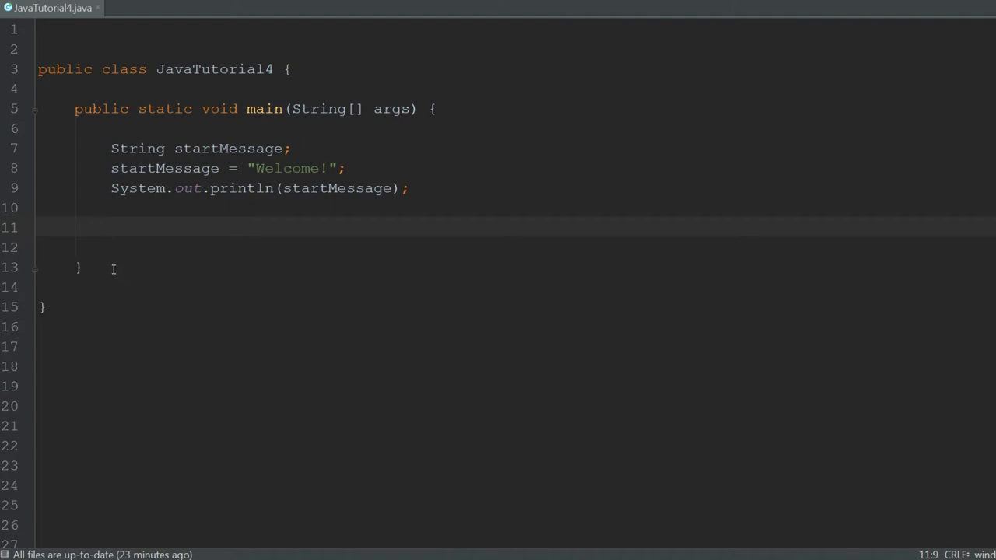
Run JavaTutorial4 to see Welcome! printed, then select System on line 9 to inspect it
key(ctrl+a)
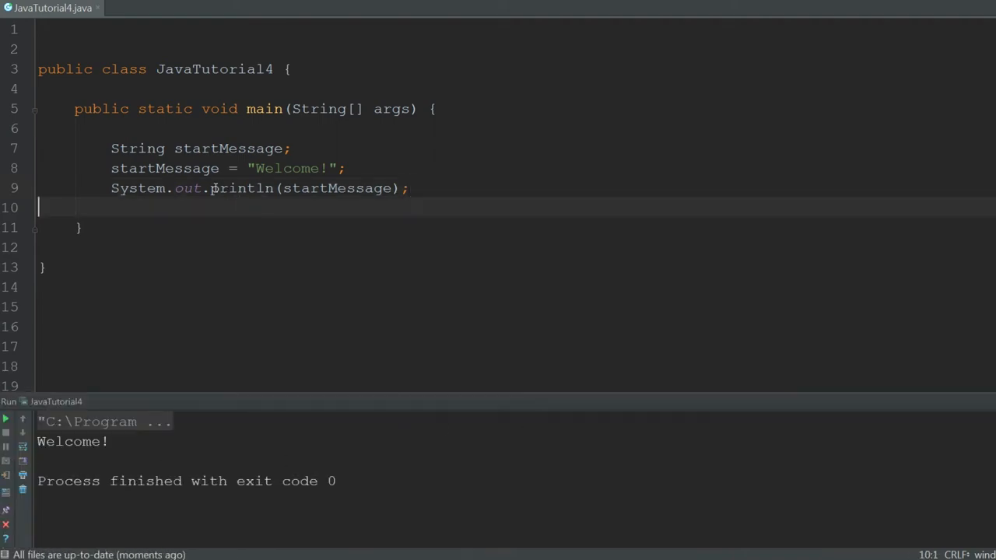
double_click(242, 188)
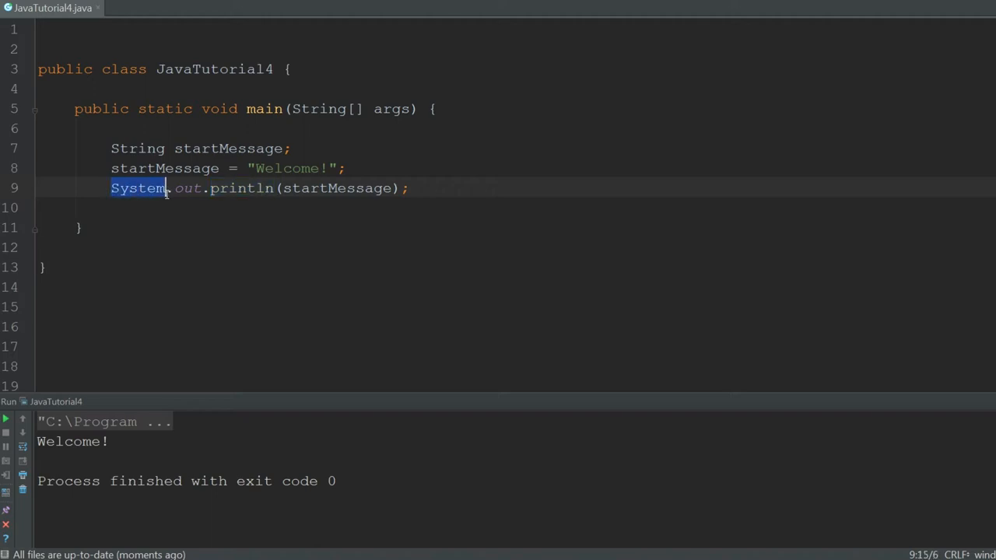
click(132, 148)
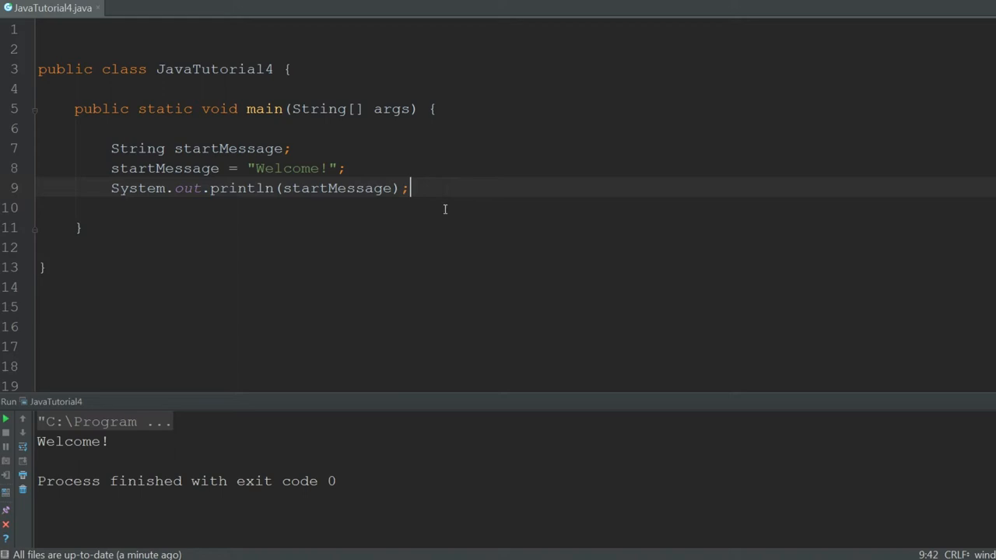
mouse_move(420, 212)
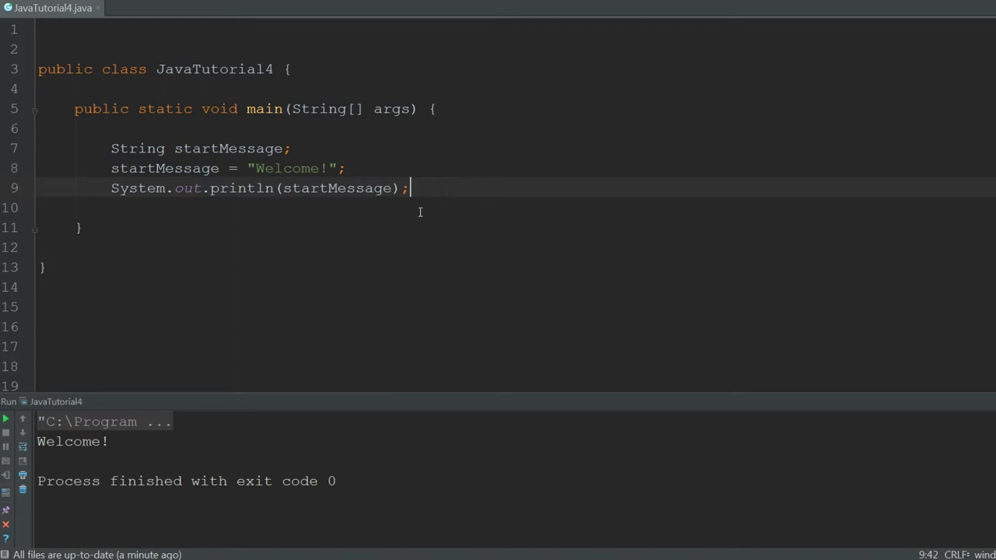
mouse_move(132, 29)
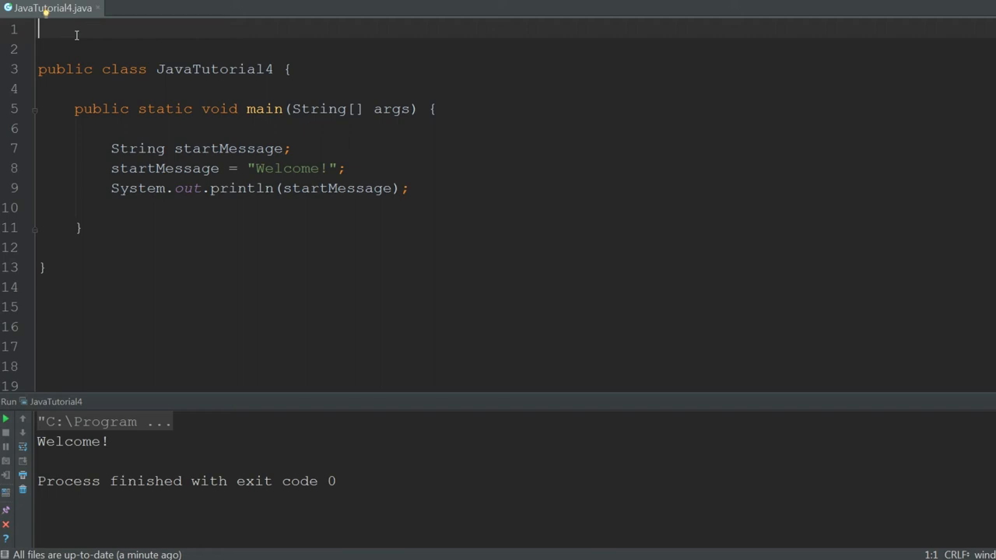
Add import java.util.Scanner; at the top of JavaTutorial4.java
text(import)
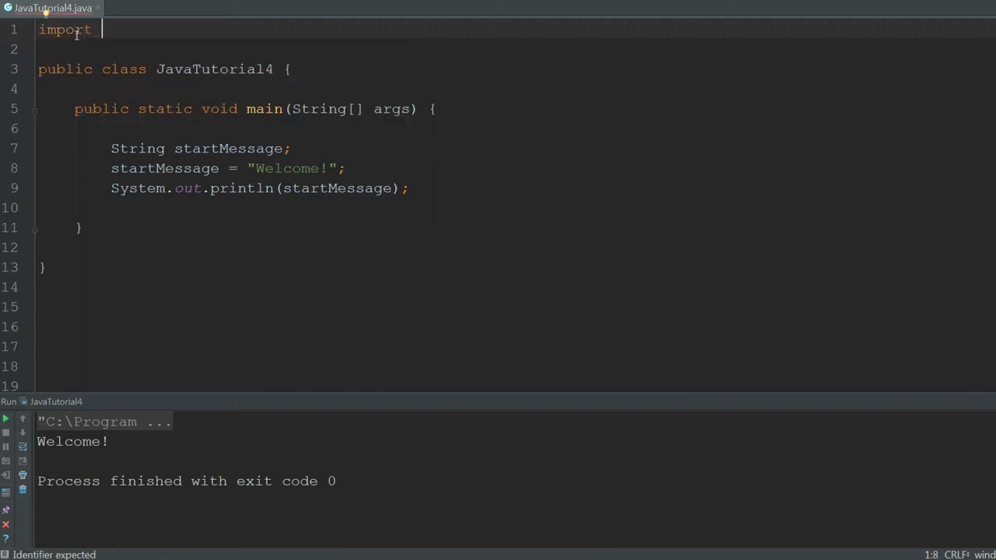
text(java.util.Scanner;)
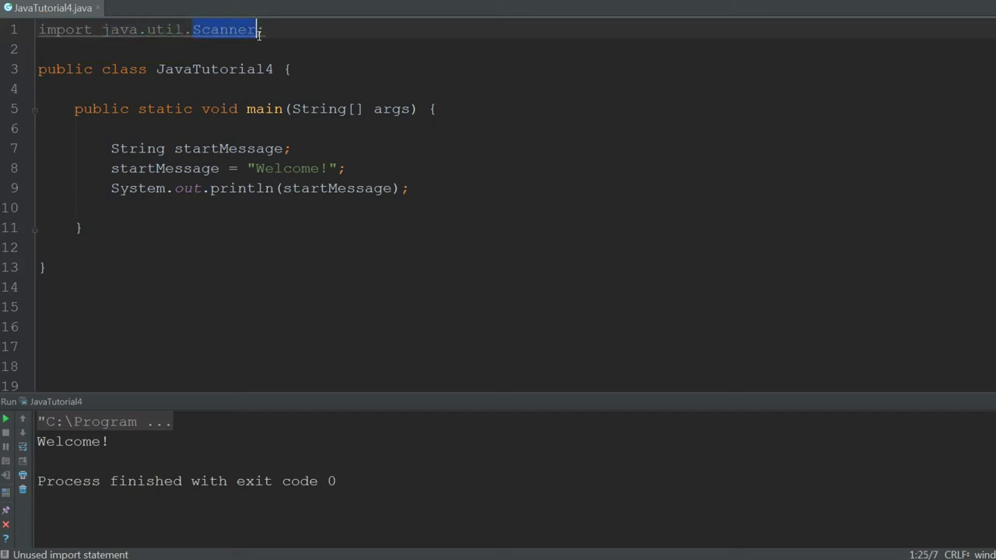
text(*)
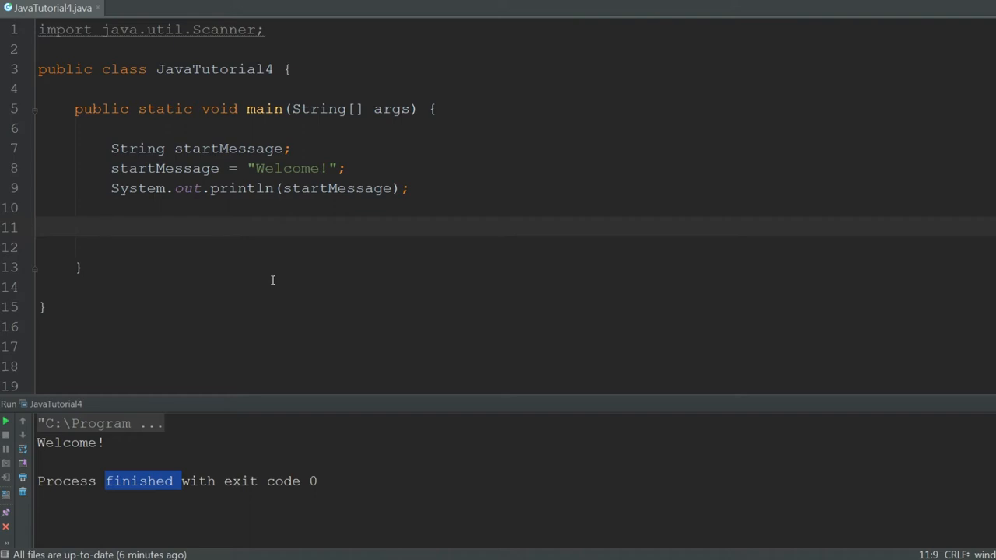
Declare Scanner userInput = new Scanner(System.in); on line 11
text(Scanner)
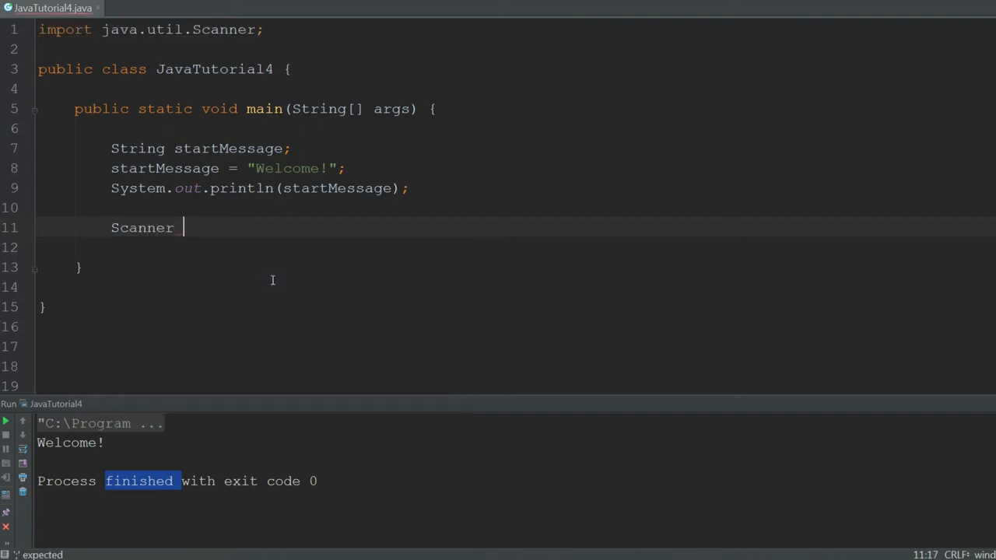
text(userInput)
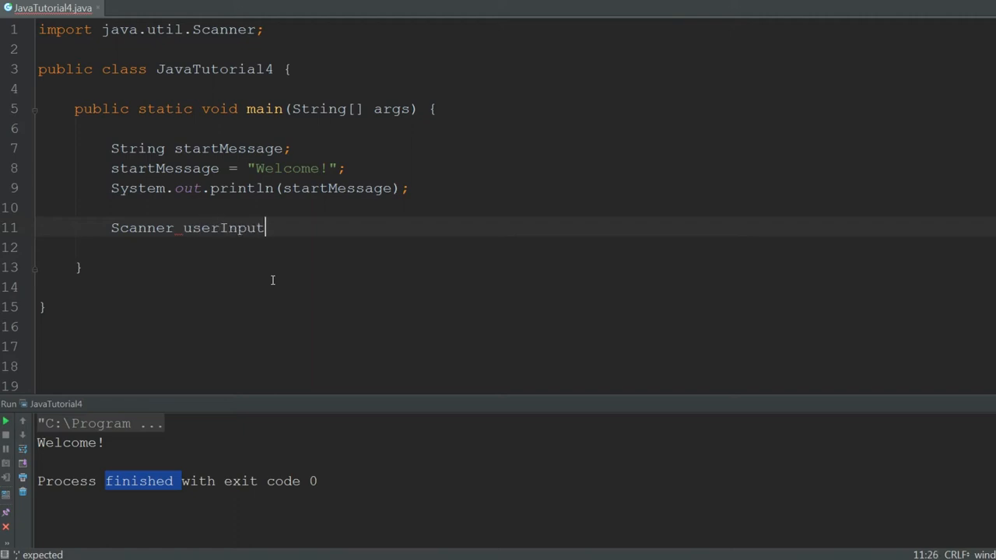
text(=)
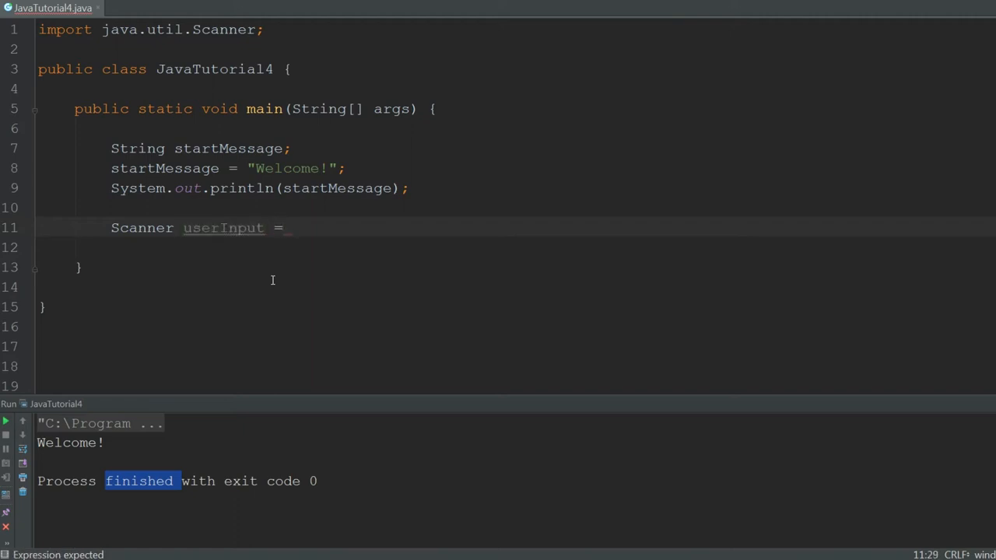
text(new)
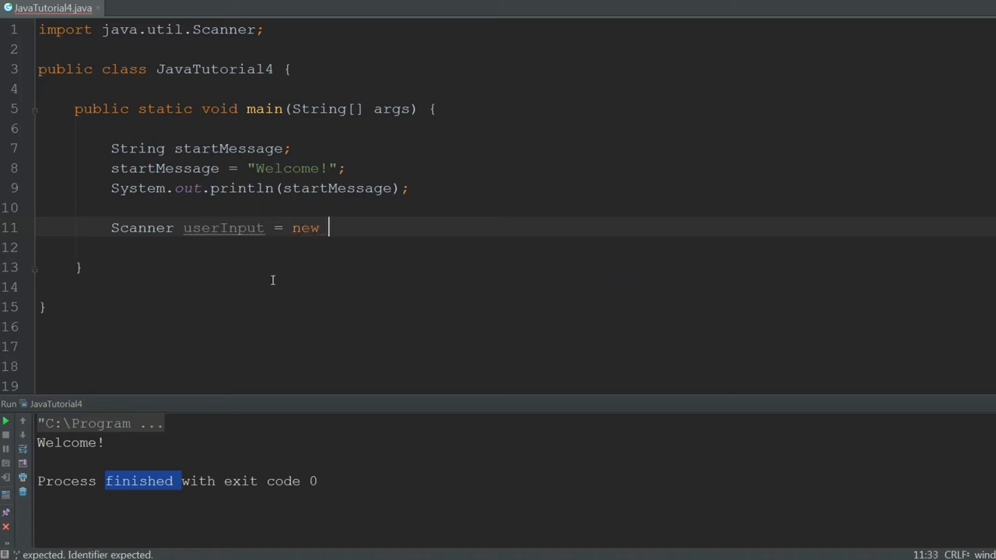
text(Scanner())
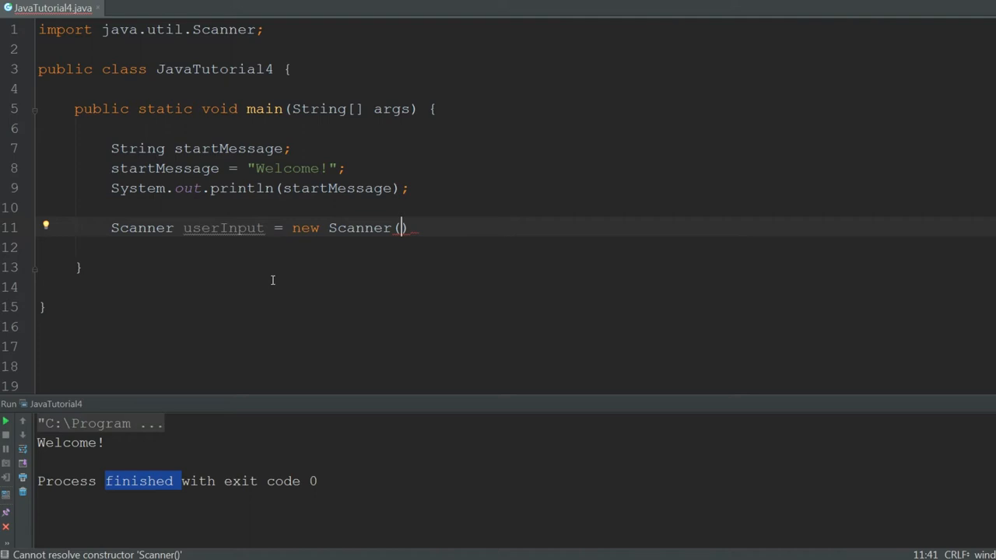
text(System.in)
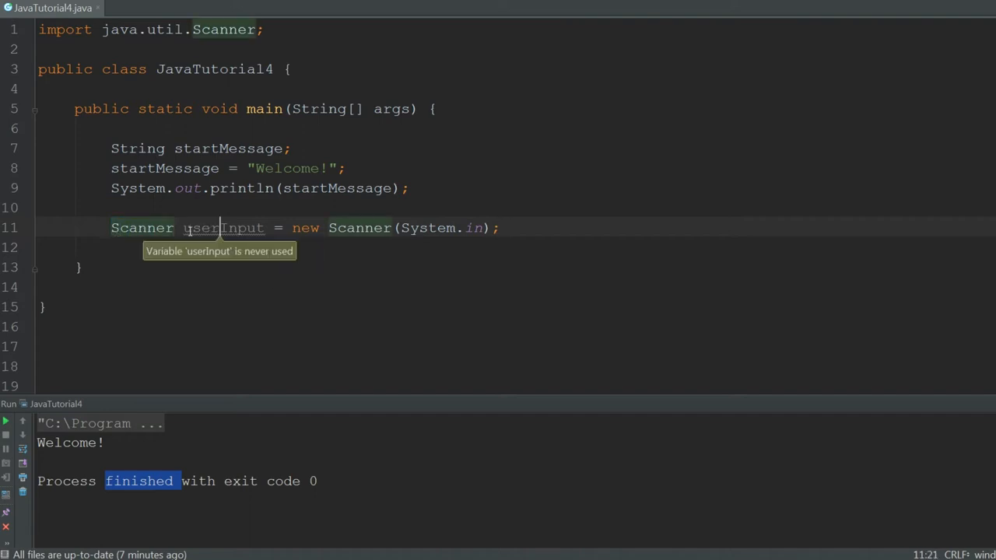
Select the Scanner type name and the userInput variable to inspect them
double_click(224, 228)
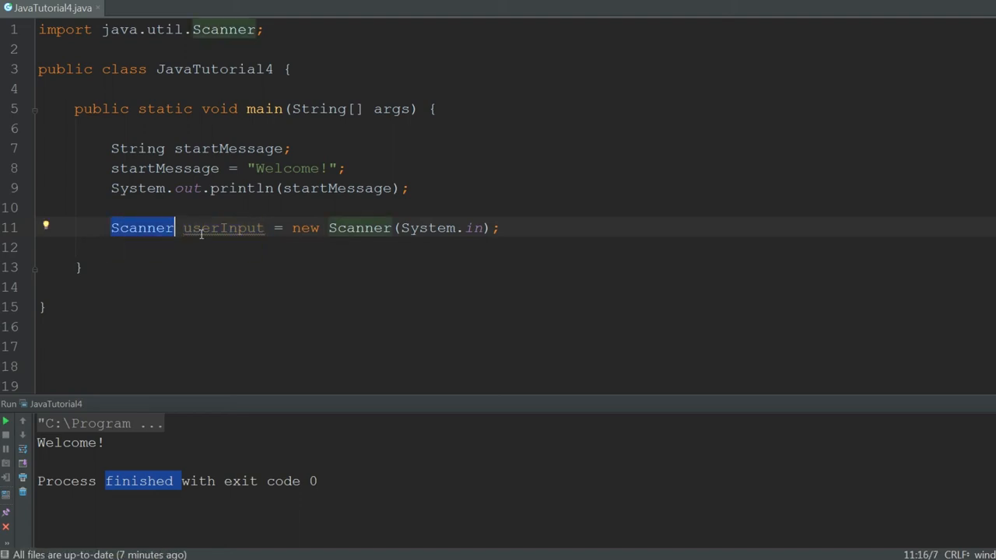
double_click(223, 228)
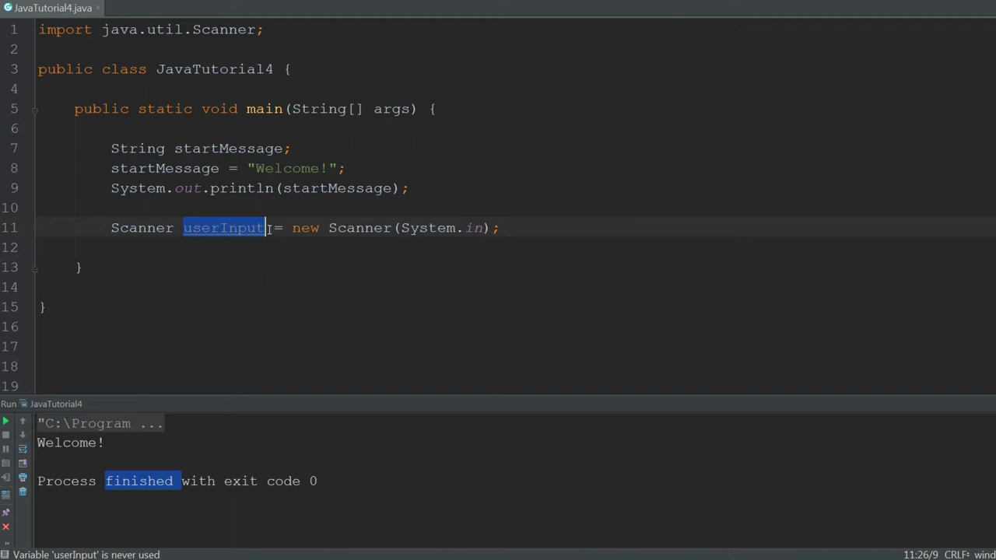
click(502, 227)
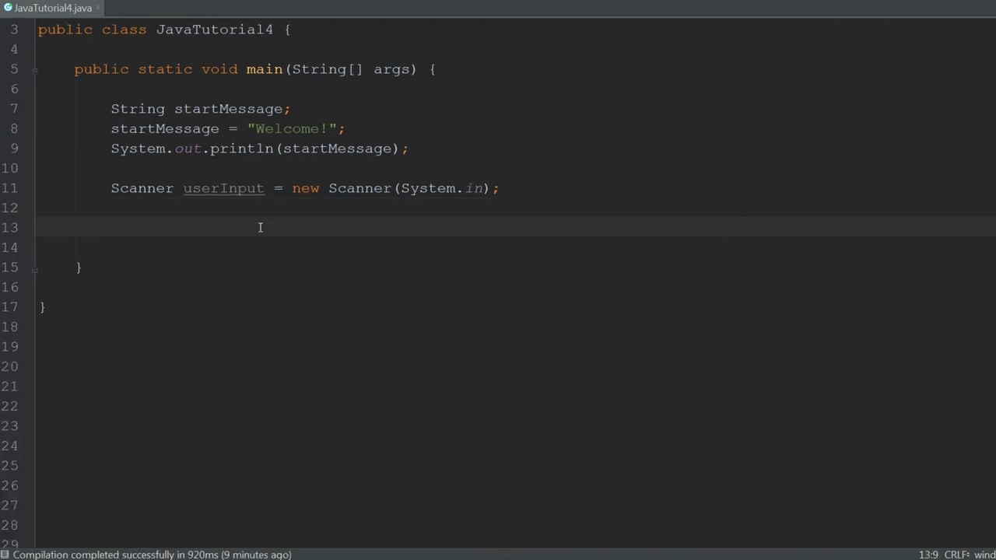
Declare String name = "" and int age = 0, then print the prompt "Enter age: "
text(S)
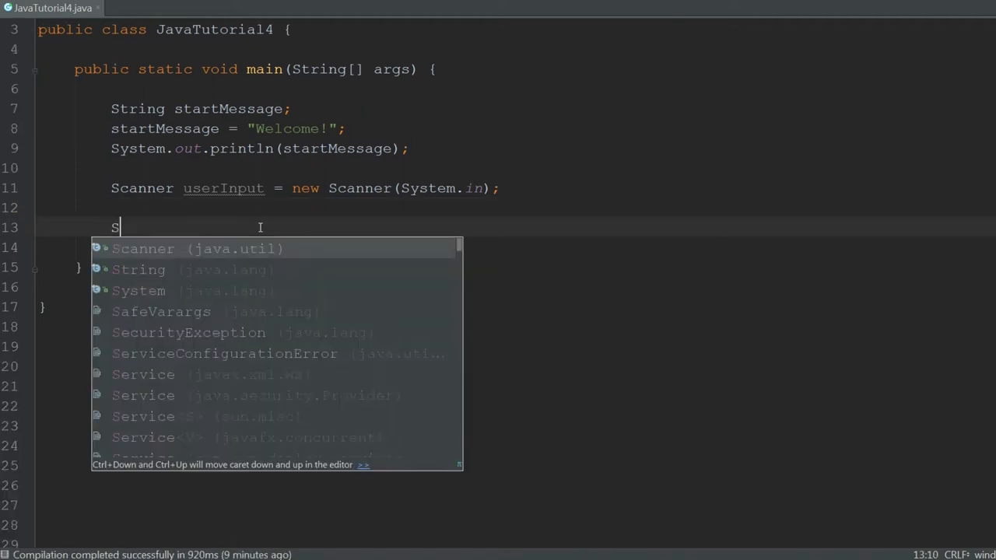
text(String name =)
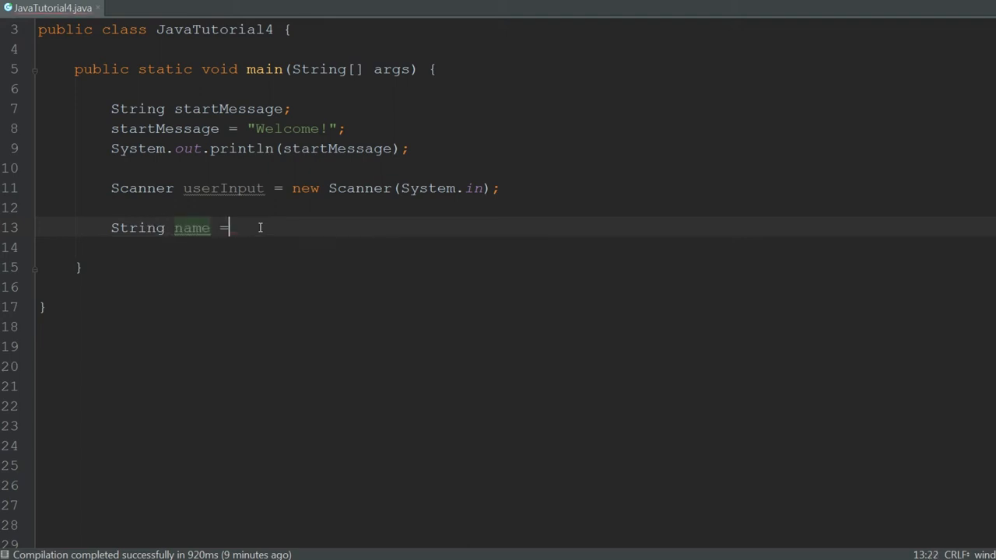
text("")
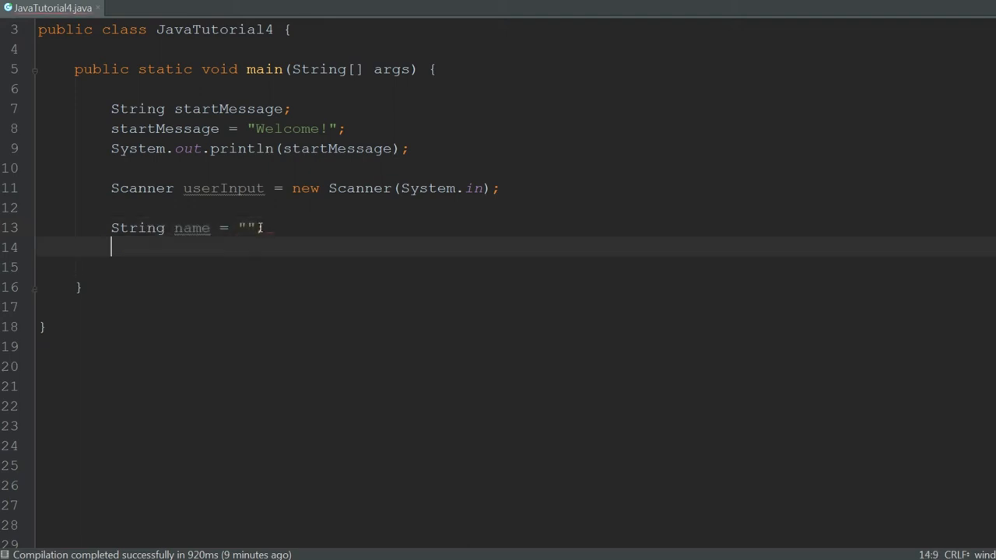
text(int age =)
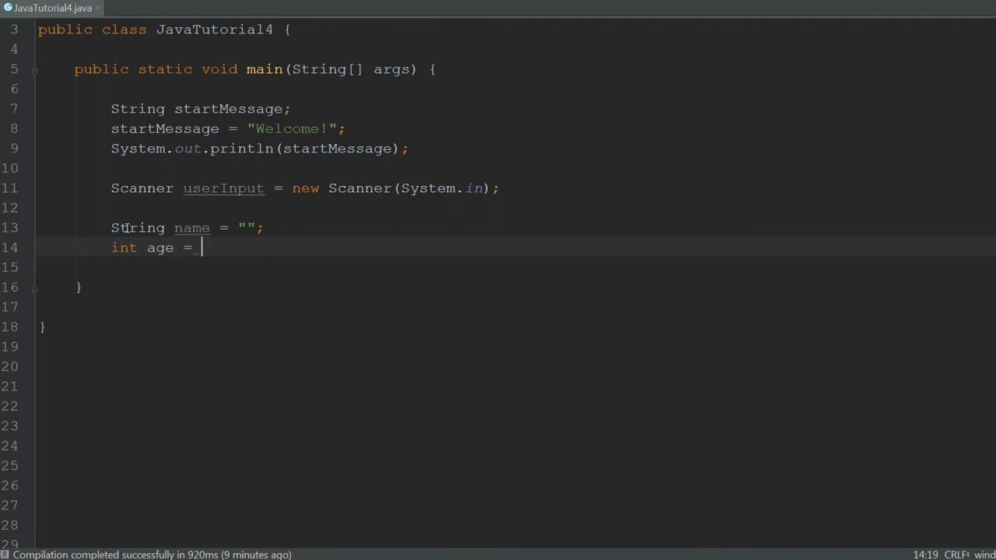
text(0;)
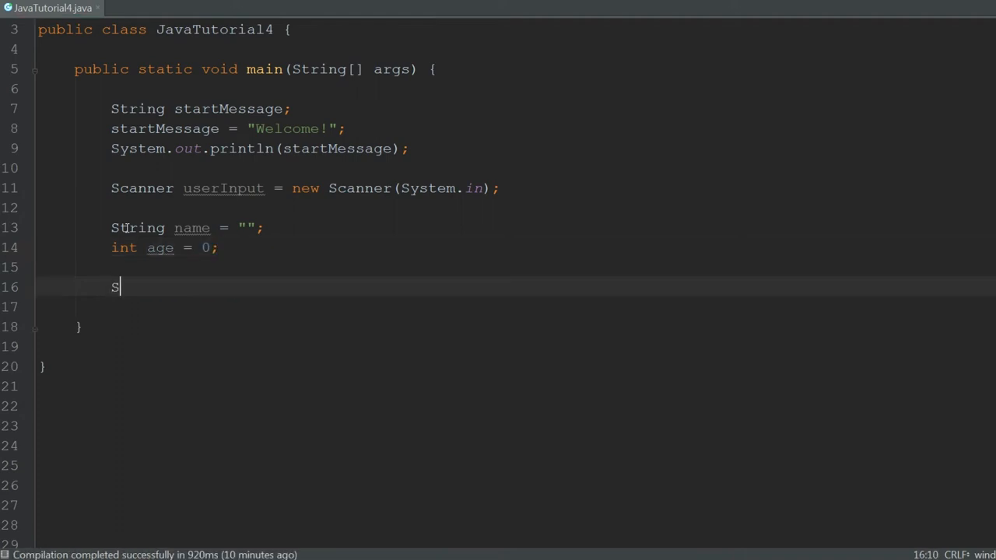
text(ystem.out.print()
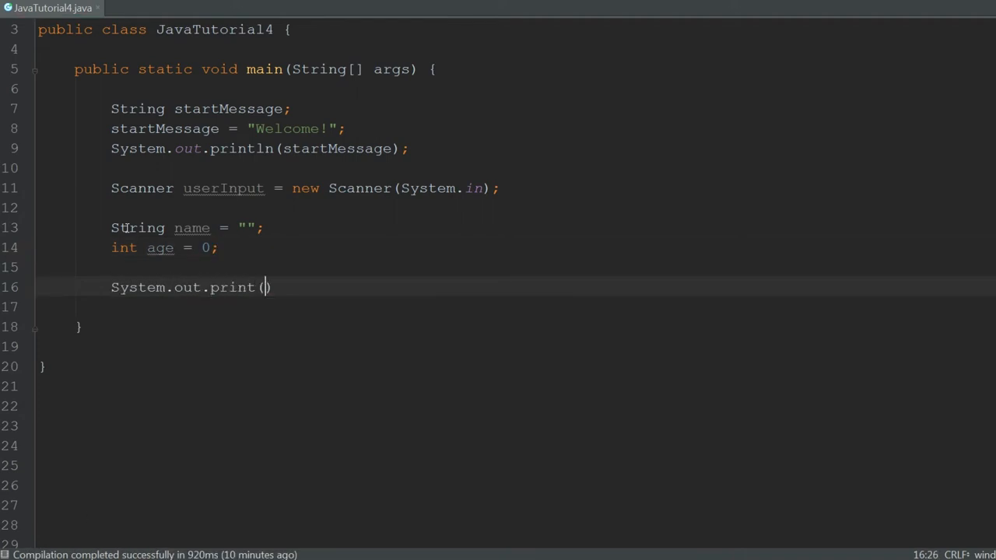
text("Enter age: ")
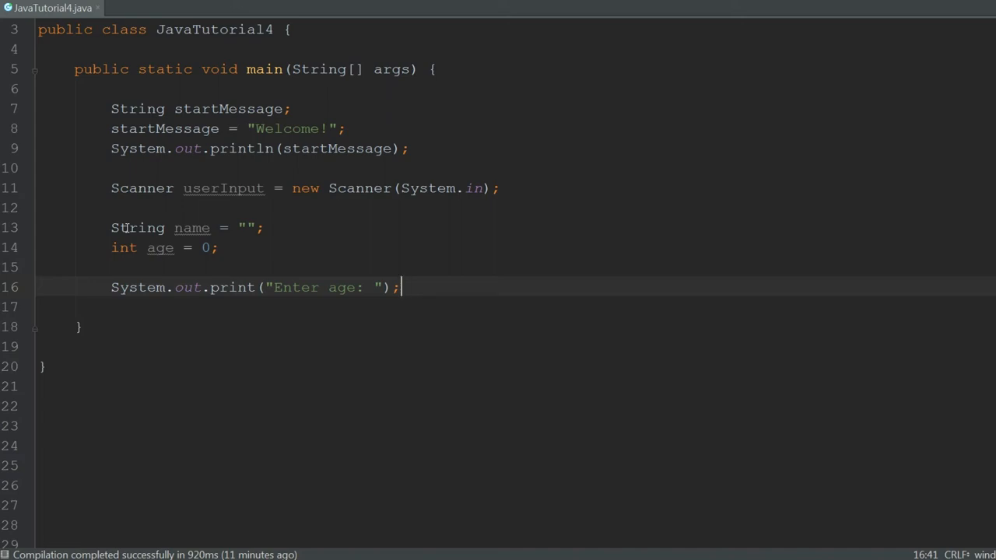
Read age with userInput.nextInt() and print it with System.out.println(age)
text(age =)
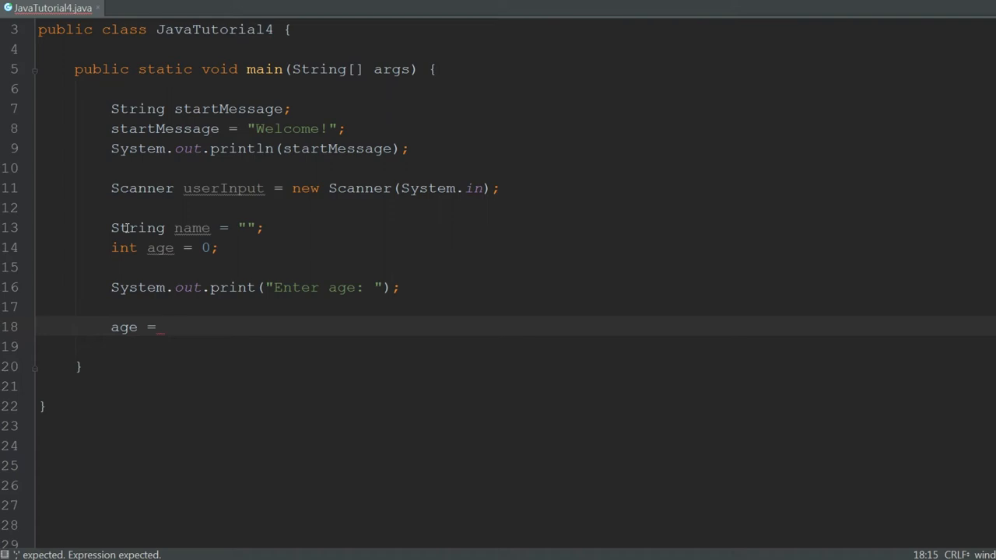
text(userInput)
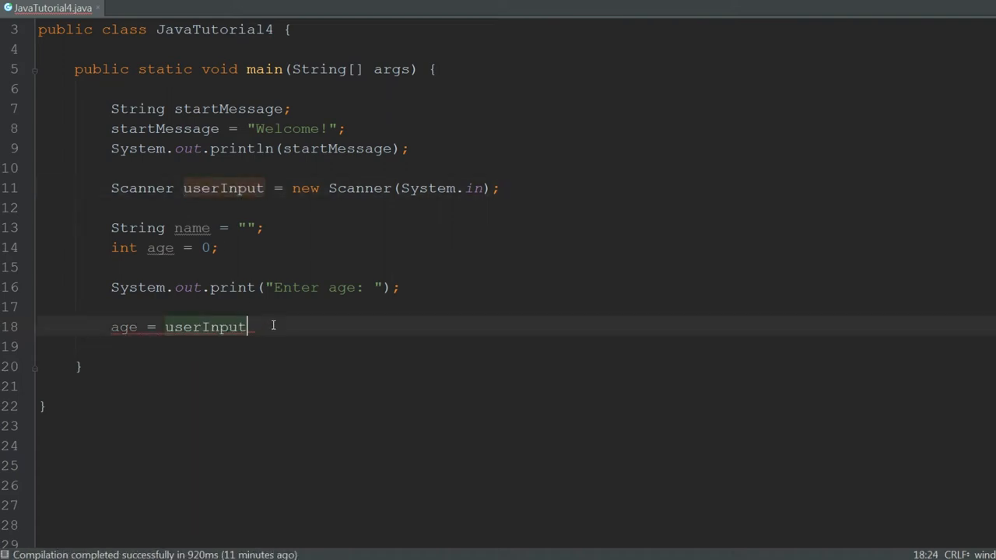
text(.nextInt();)
text(System.out.println();)
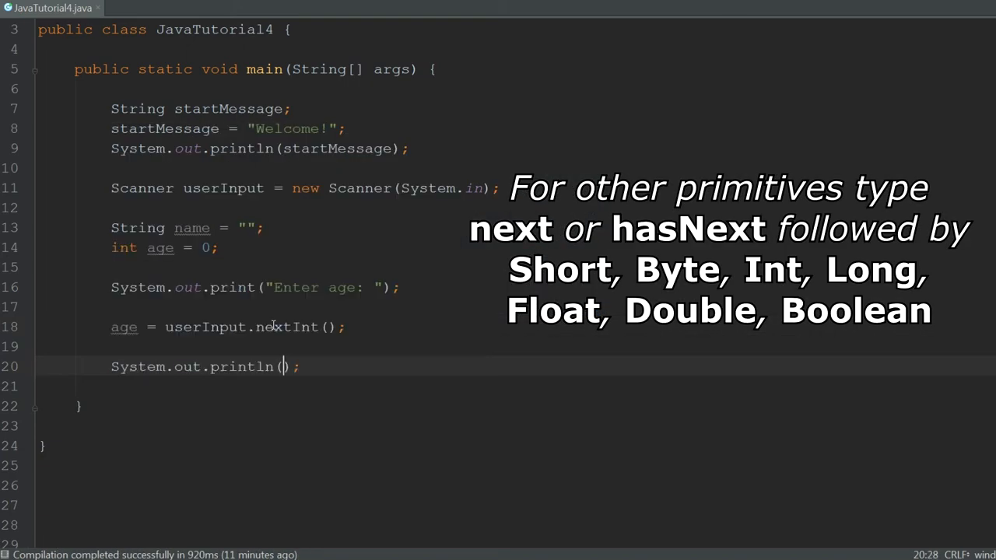
text(age)
text(17)
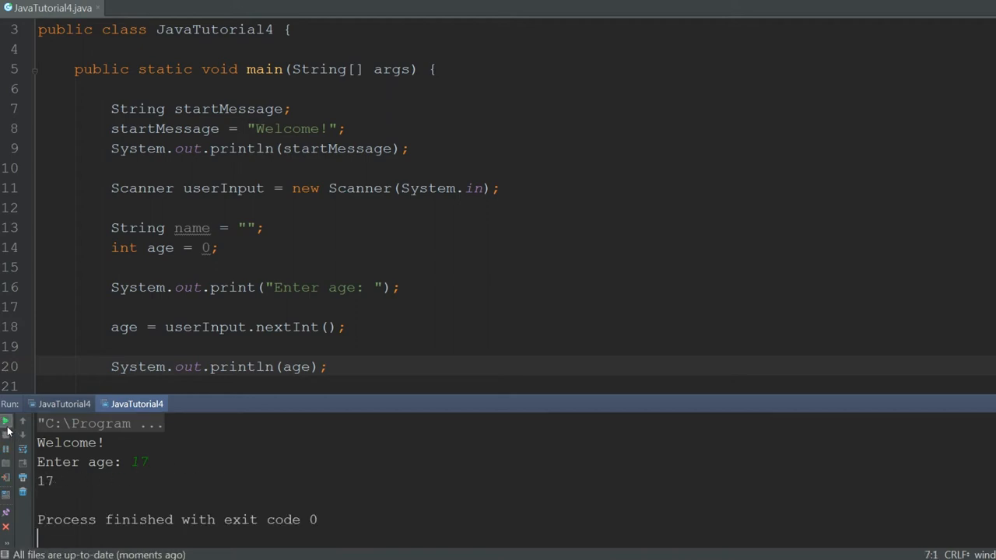
Rerun the program and enter 2.5 as the age, triggering InputMismatchException
click(6, 422)
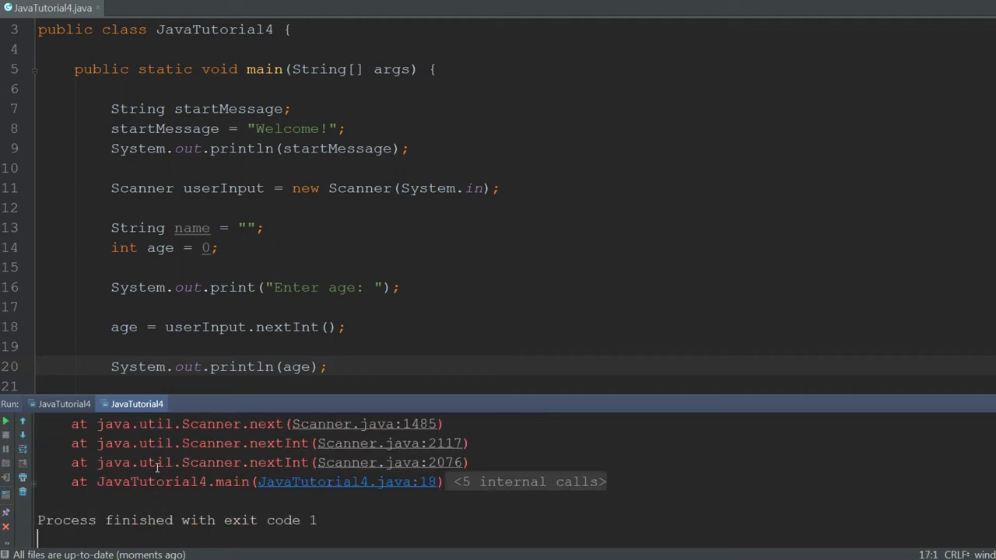
click(5, 421)
text(2.5)
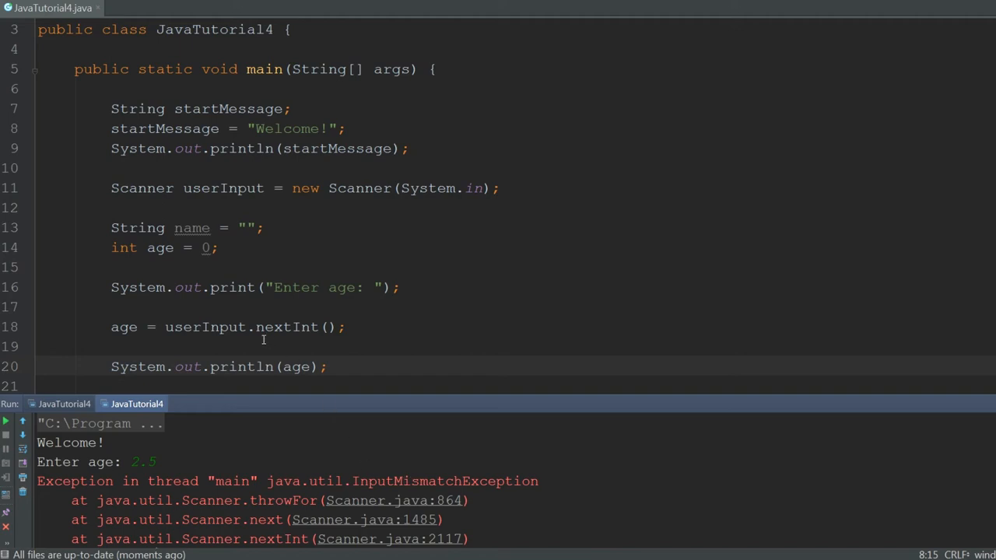
mouse_move(315, 327)
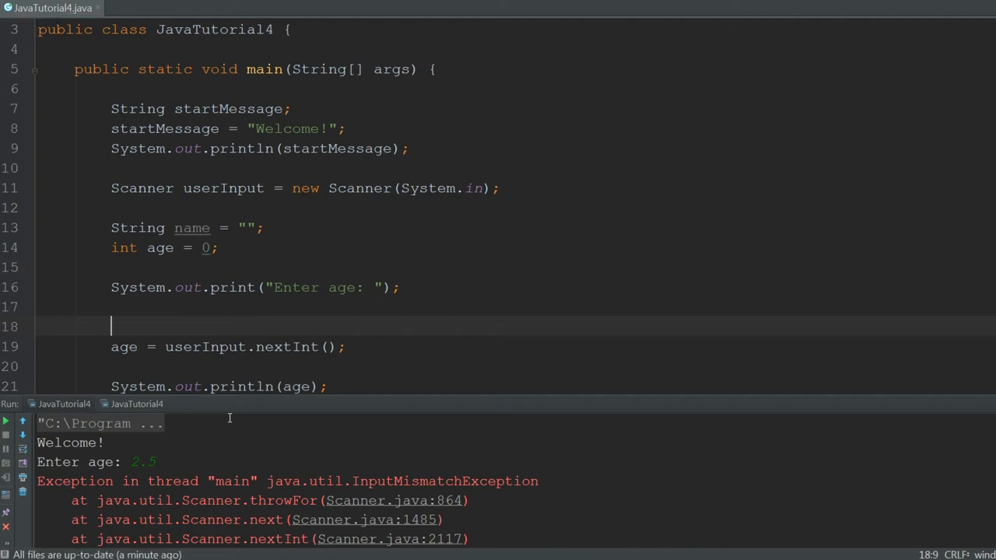
Guard nextInt with if (userInput.hasNextInt()) and an else printing "Enter int next time"
text(if (userInput.hasNextInt()) {)
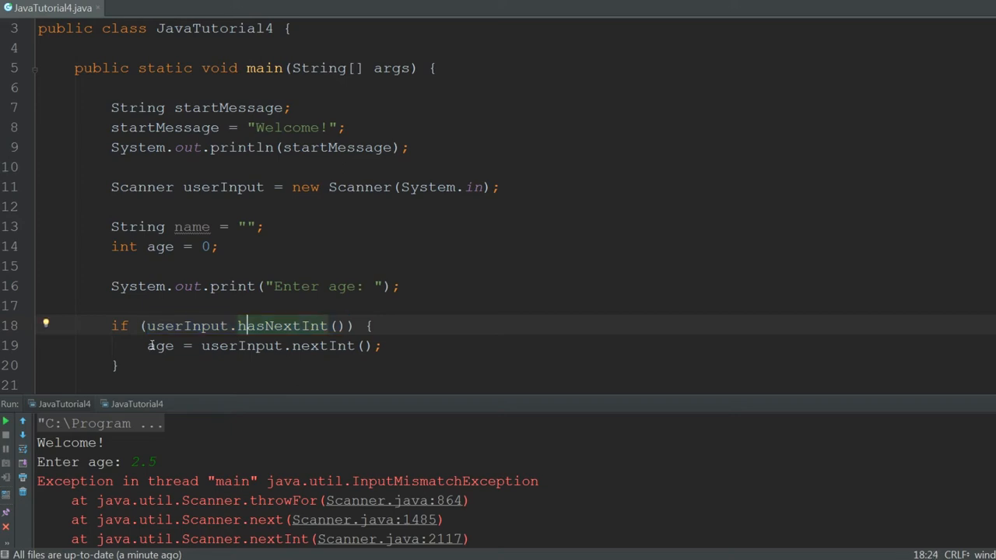
click(117, 366)
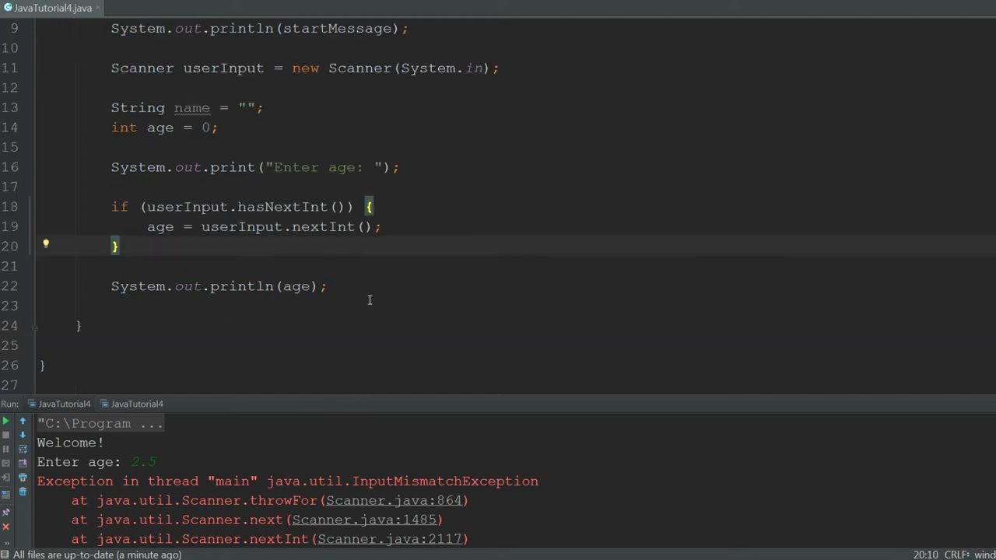
text(else {)
text(System.out.println();)
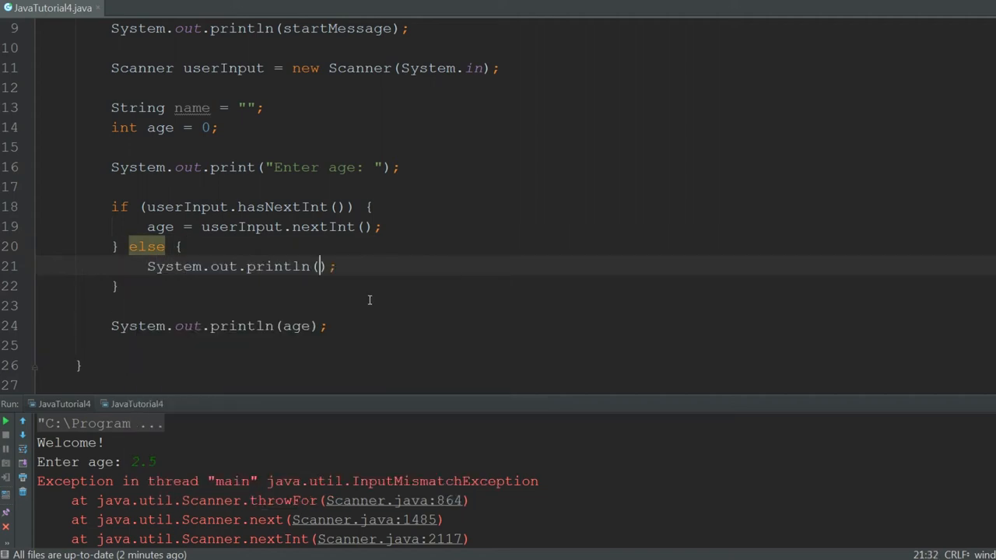
text("")
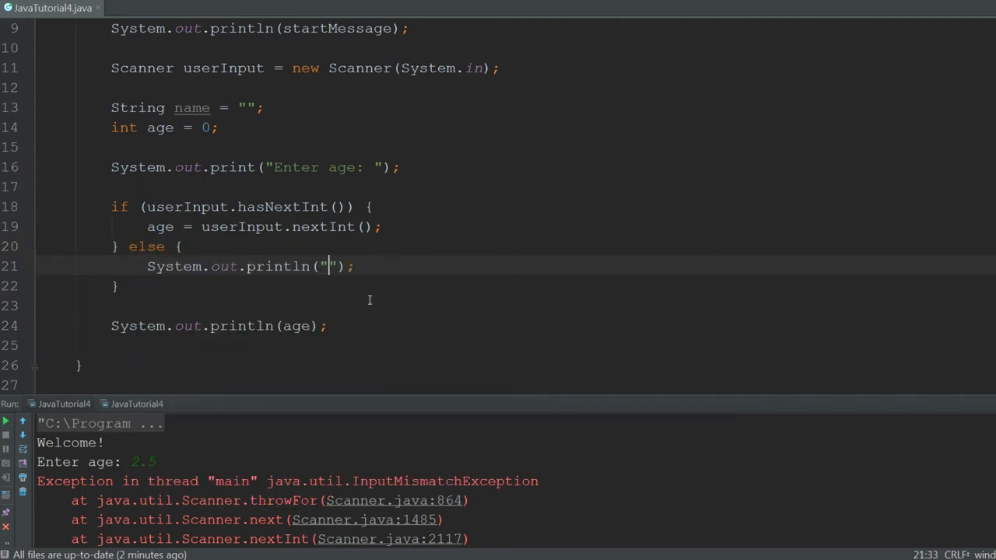
text(Enter int next time)
text(2.5)
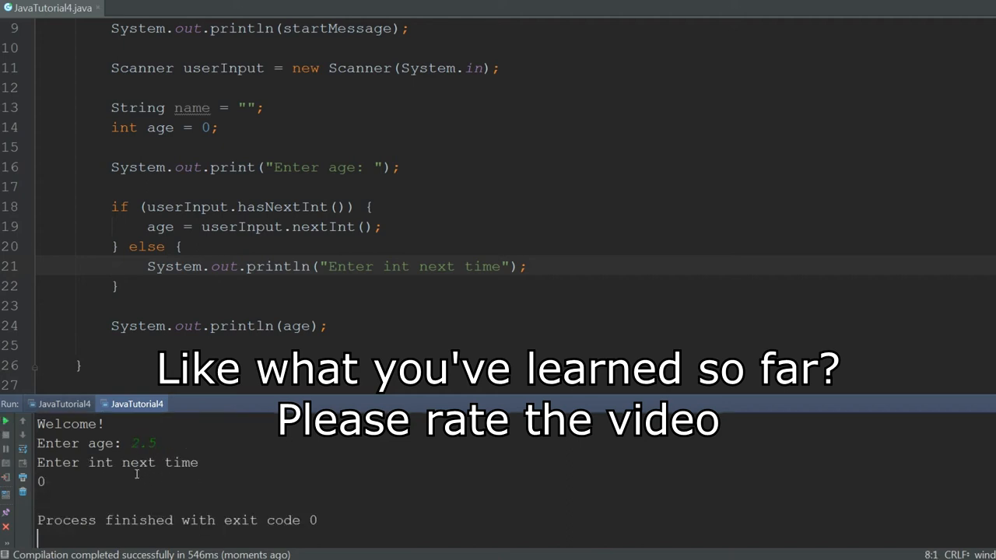
Return to the source code after the 2.5 run printed "Enter int next time" and 0
click(206, 203)
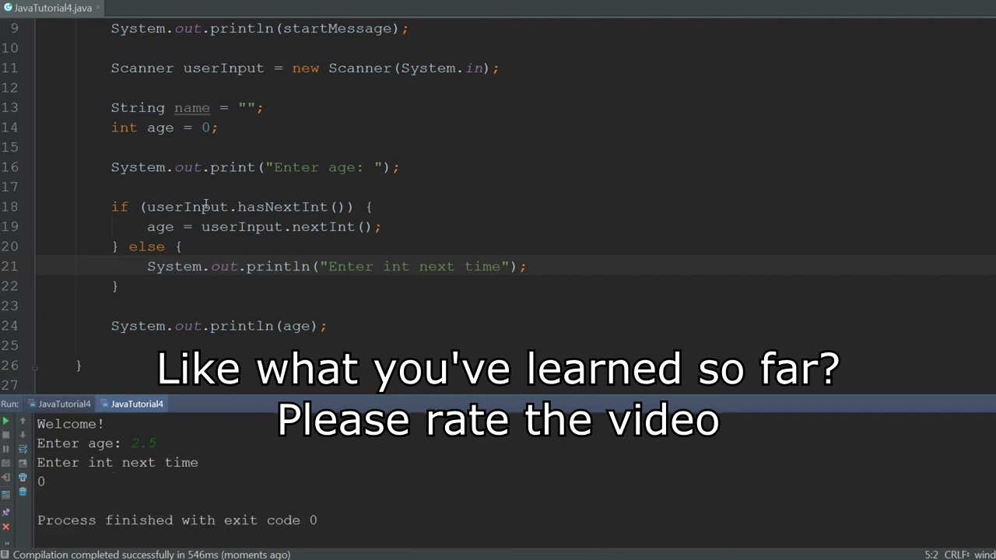
double_click(161, 127)
text(S)
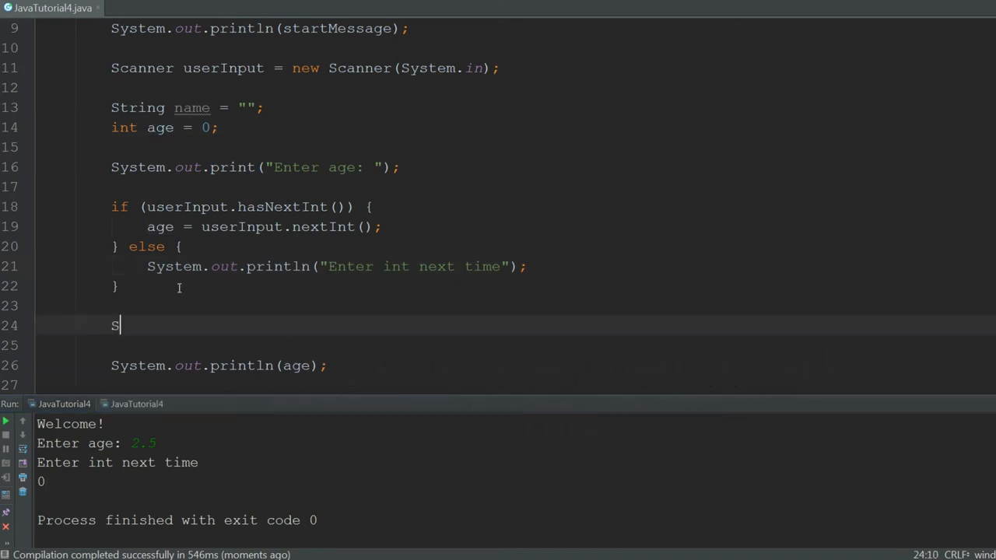
Prompt "ENter name: ", read name via nextLine() when hasNextLine(), and print name + " " + age
text(ystem.out.print("ENter name: ");)
text(if (userI)
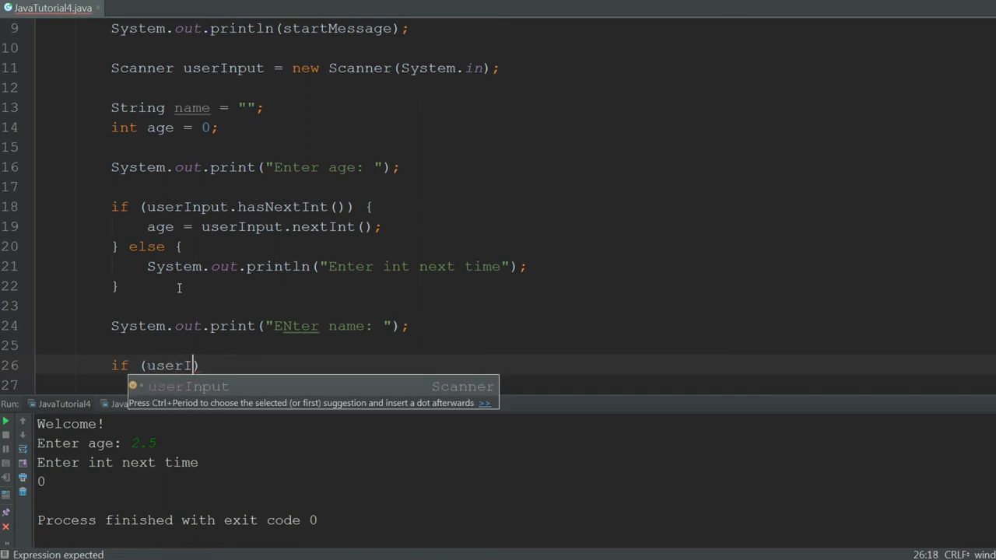
text(.)
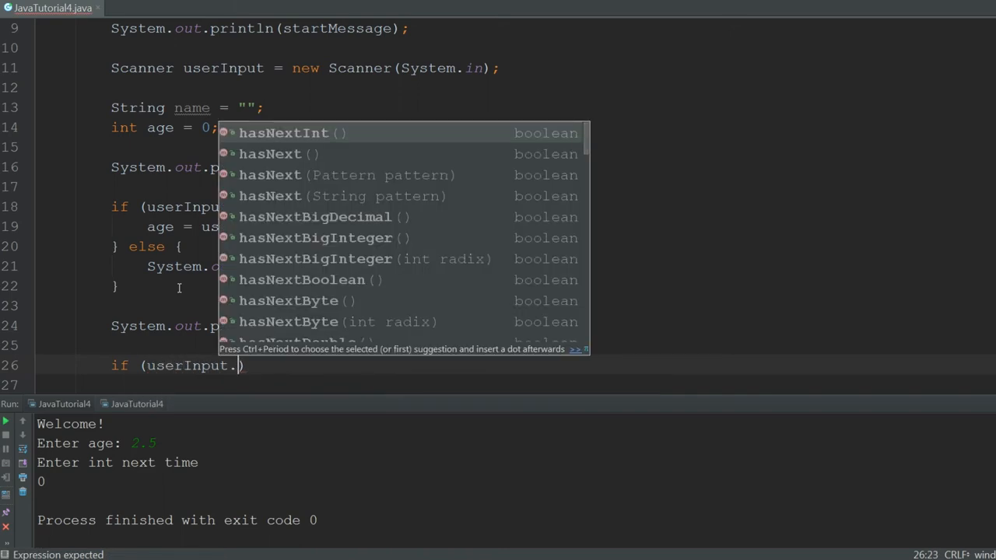
text(hasNextLine()
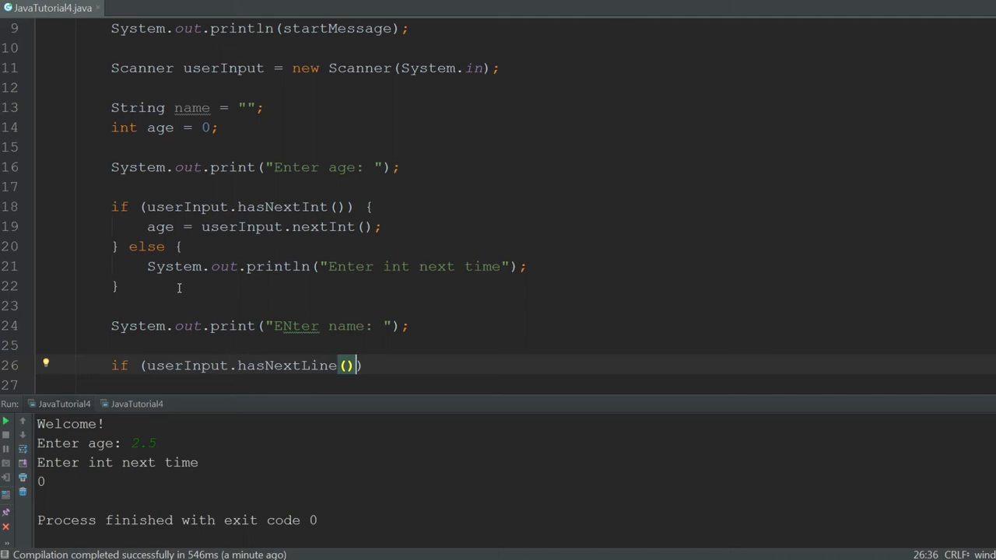
text({)
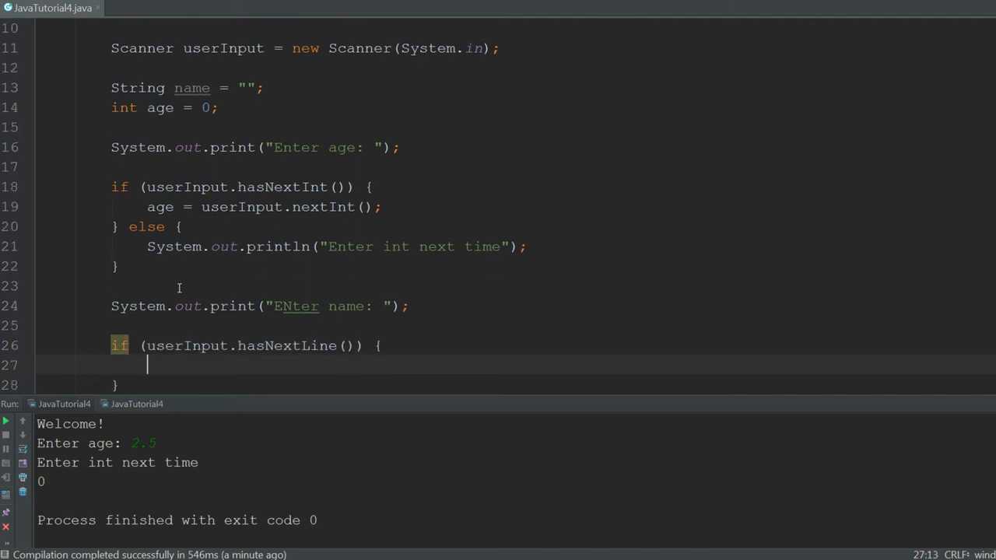
text(name =)
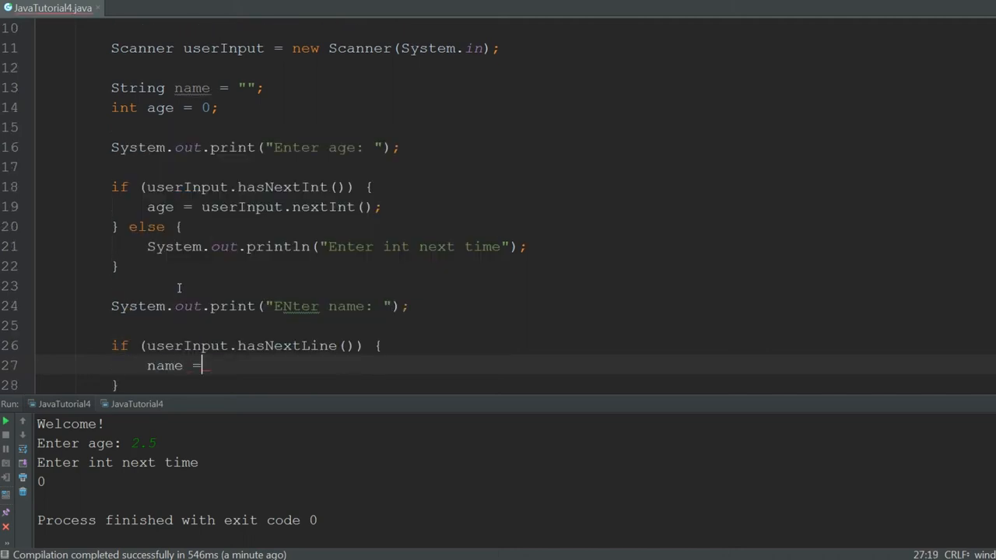
text(userInput.nextLine();)
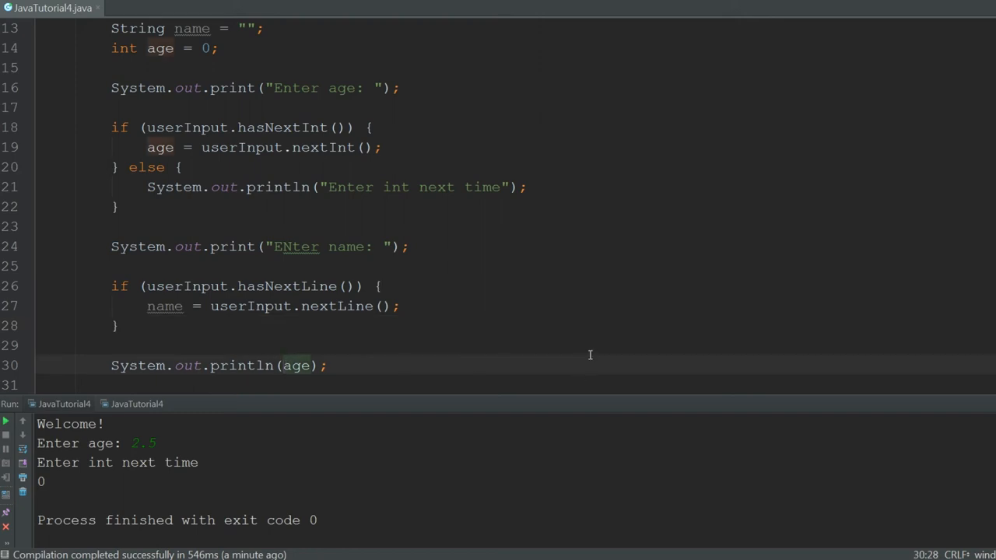
text(name +)
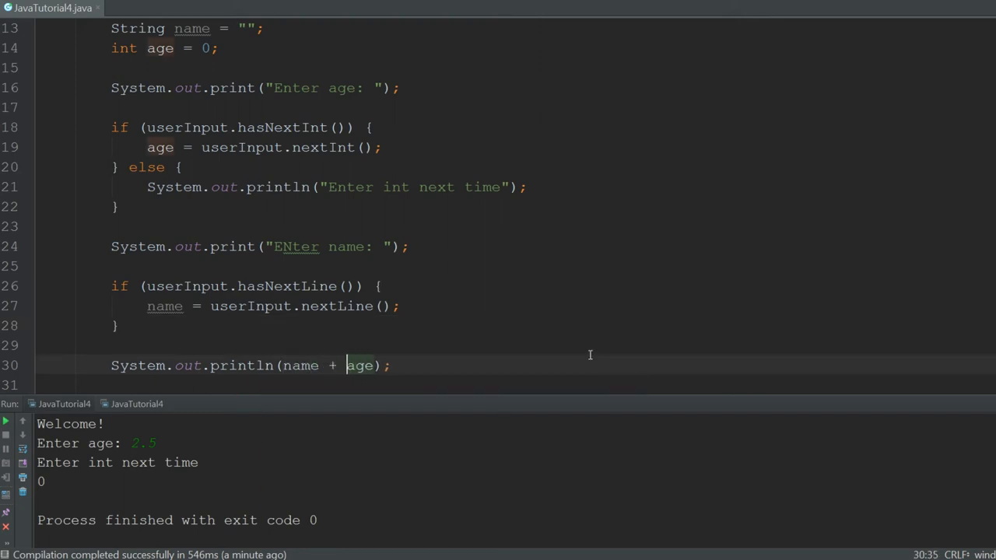
text(" " +)
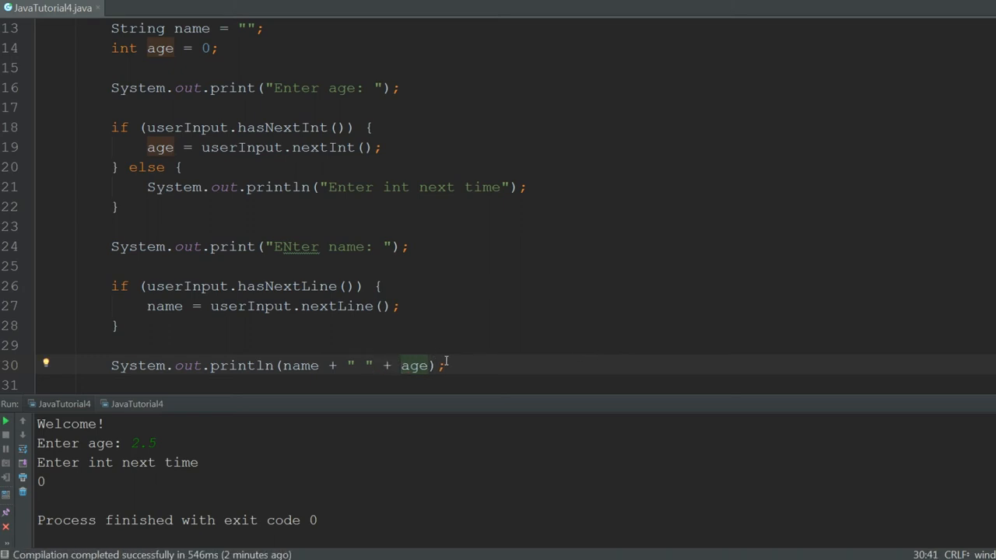
Rerun with age 17 and highlight the output showing the name prompt was skipped
click(5, 421)
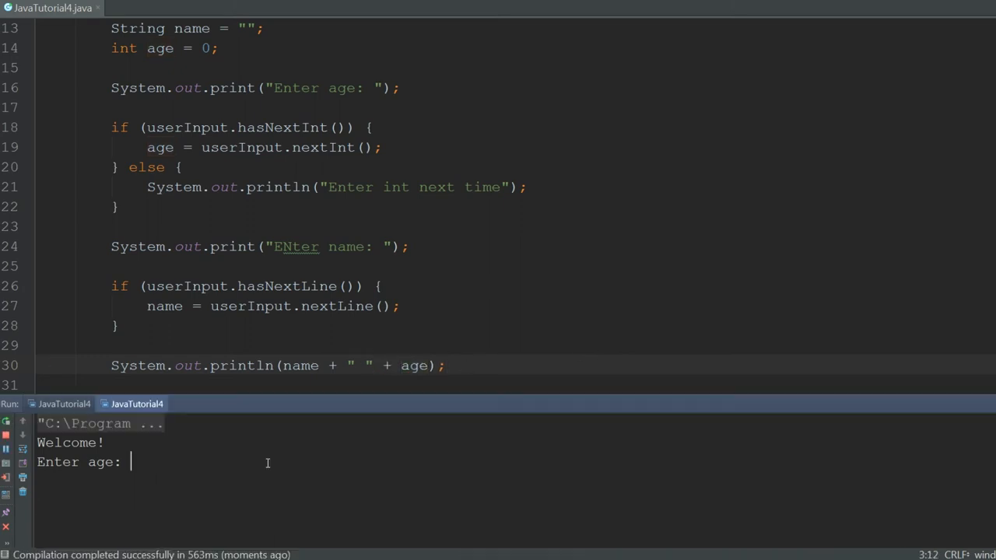
text(17)
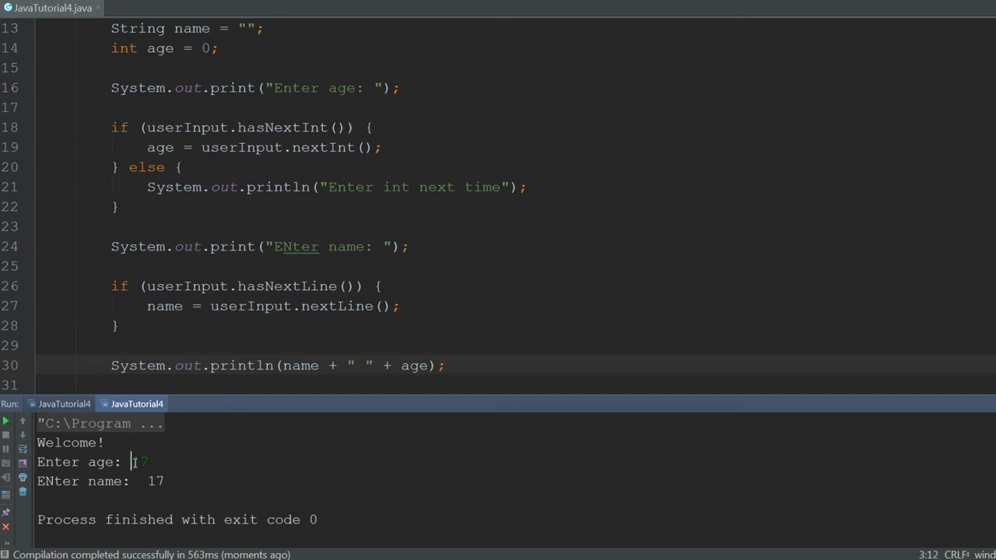
double_click(141, 461)
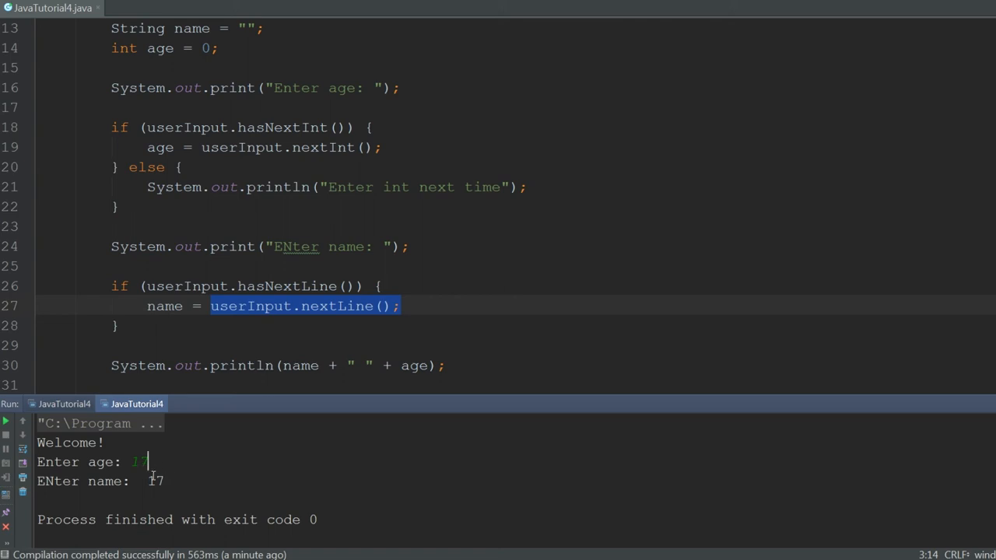
mouse_move(163, 445)
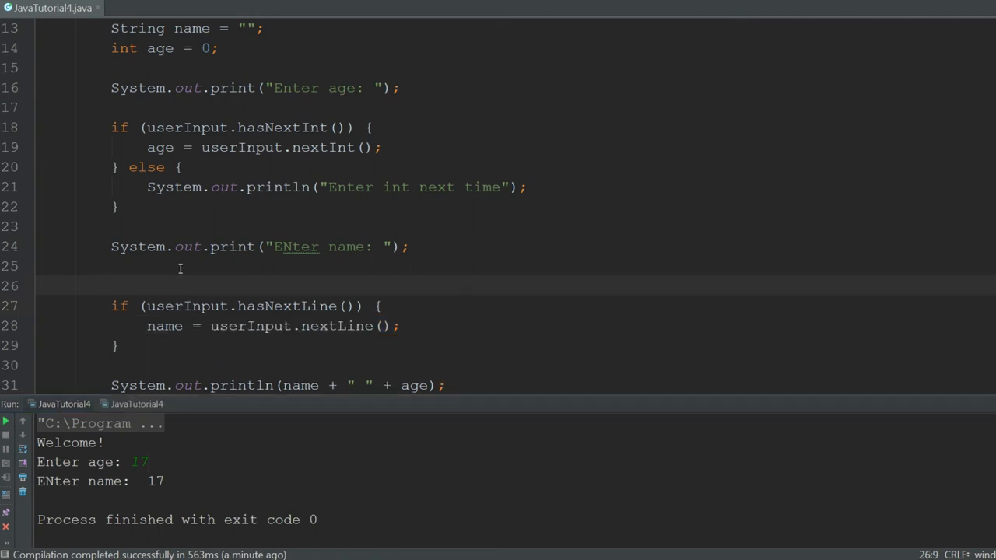
Insert userInput.nextLine() before the name check, rerun, and enter age 17 and name Richard
text(u)
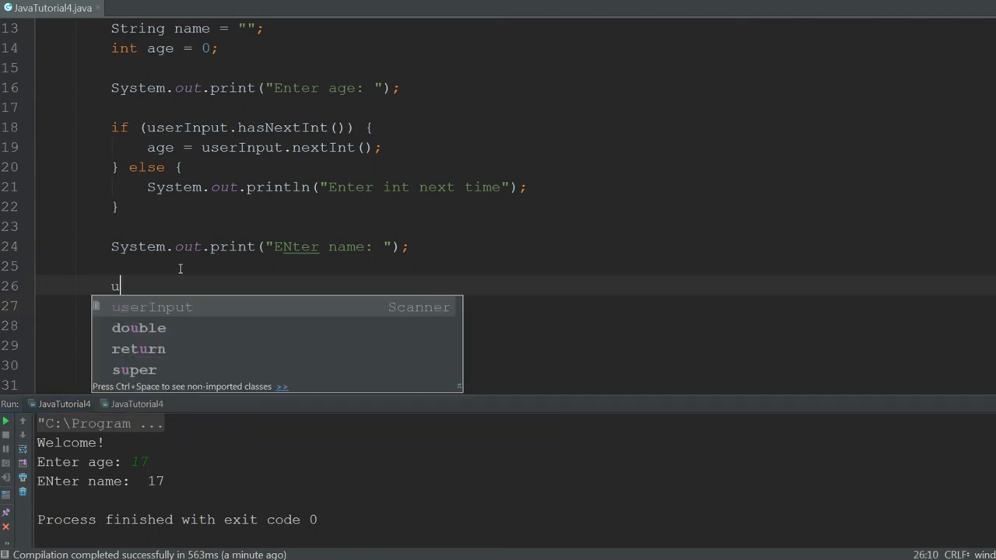
text(serInput.nextLine();)
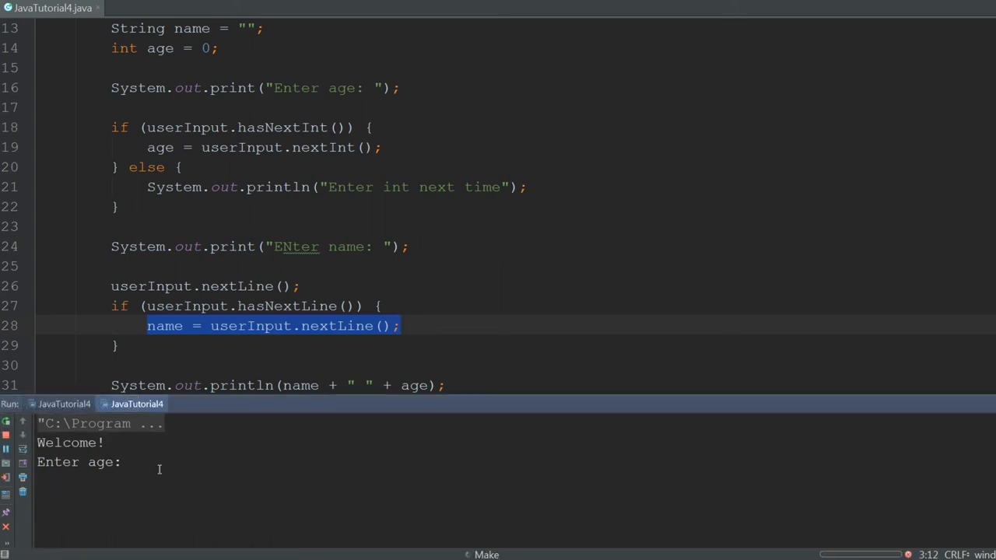
text(1)
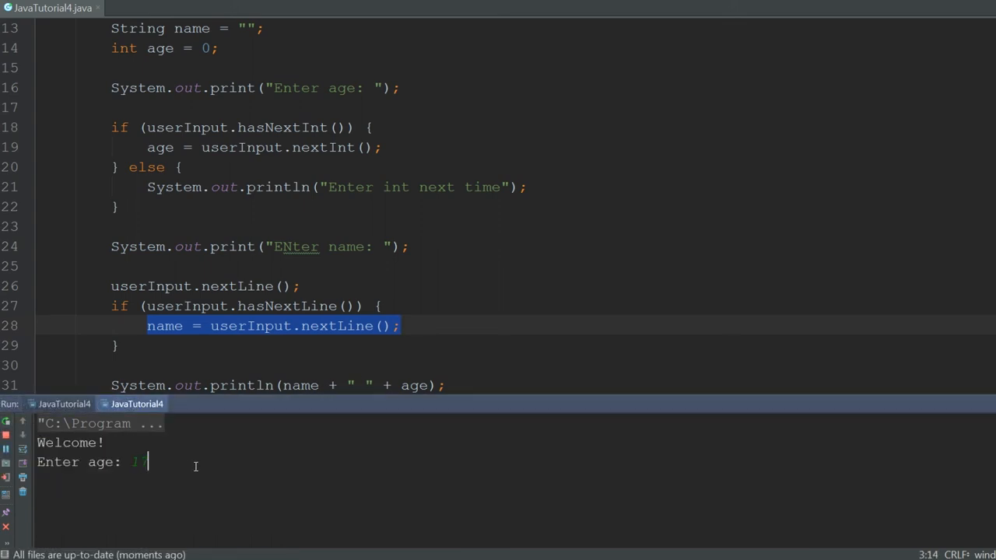
text(17)
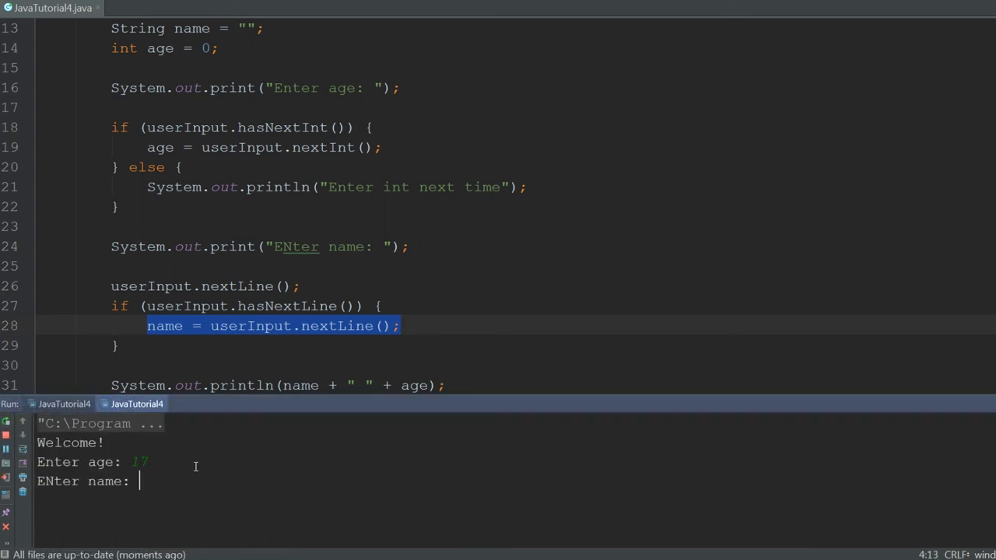
text(Richard)
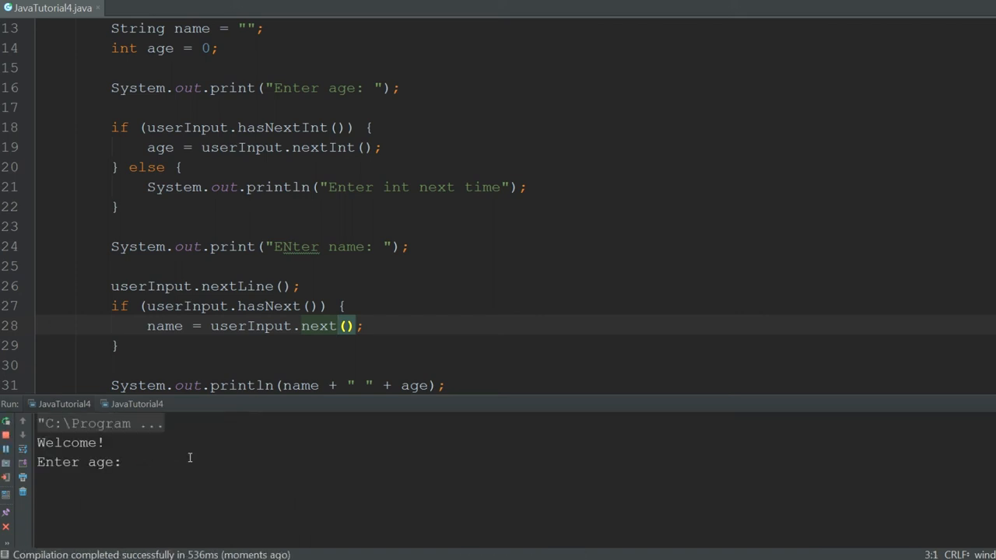
Run with age 17 and a two-word name, then inspect the first-word-only output
text(17)
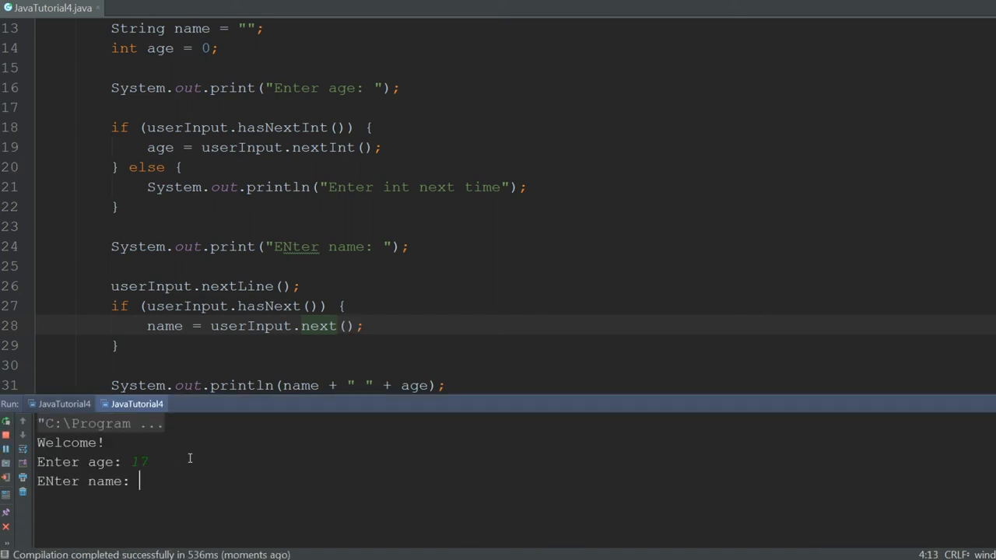
text(Richard Koetschruyter)
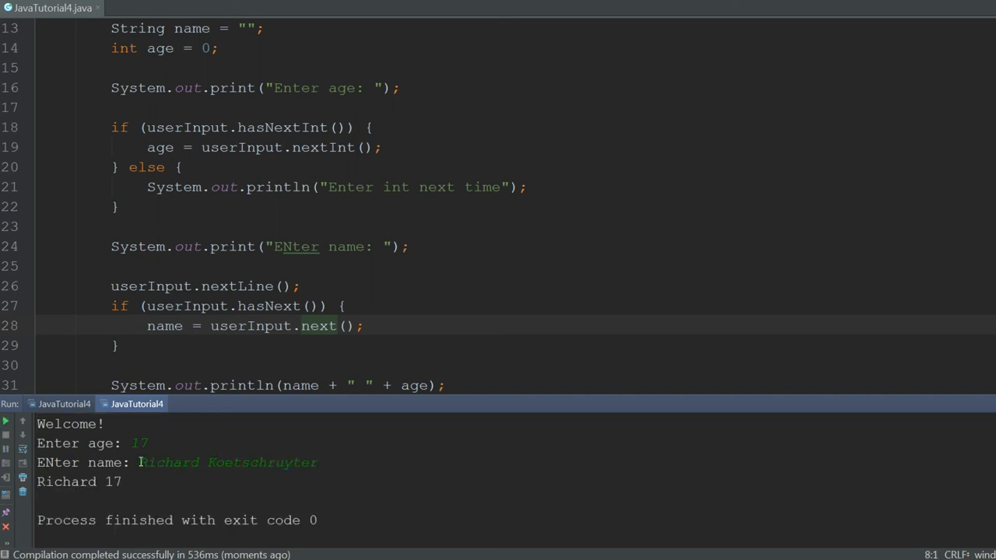
double_click(168, 463)
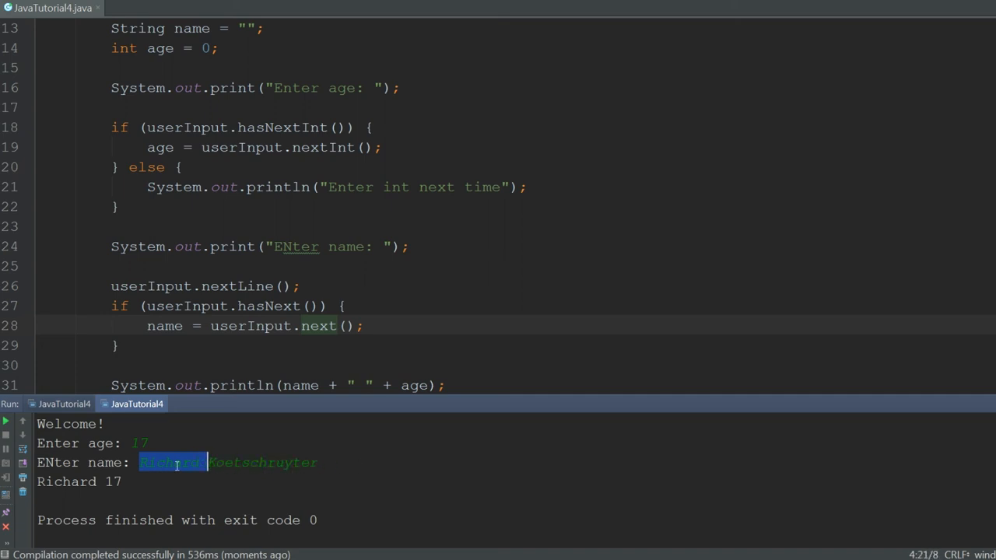
click(191, 462)
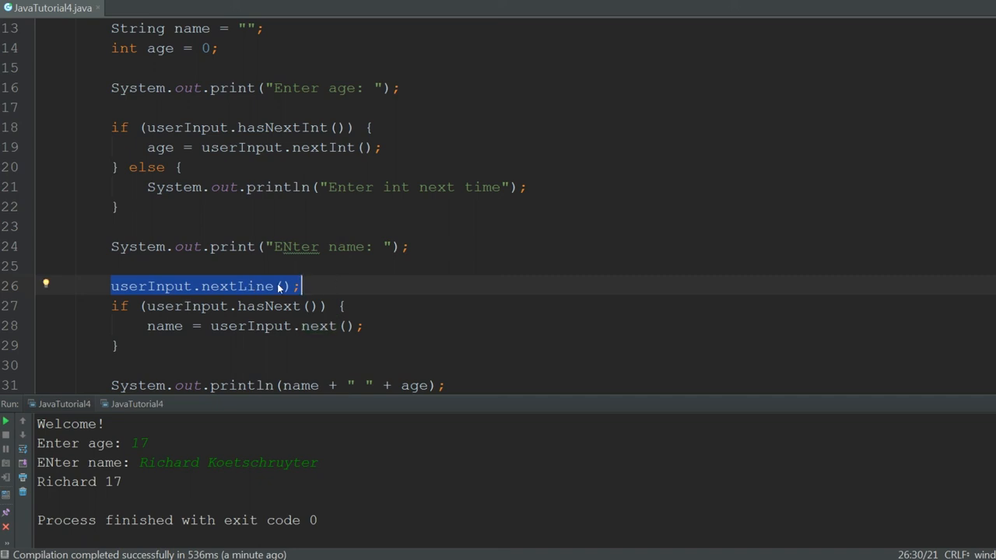
click(303, 285)
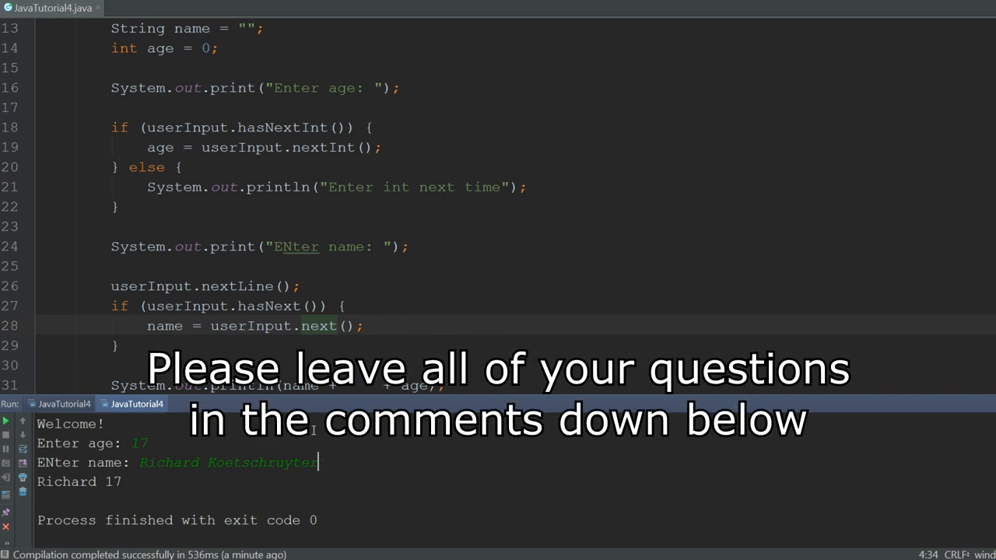
double_click(205, 286)
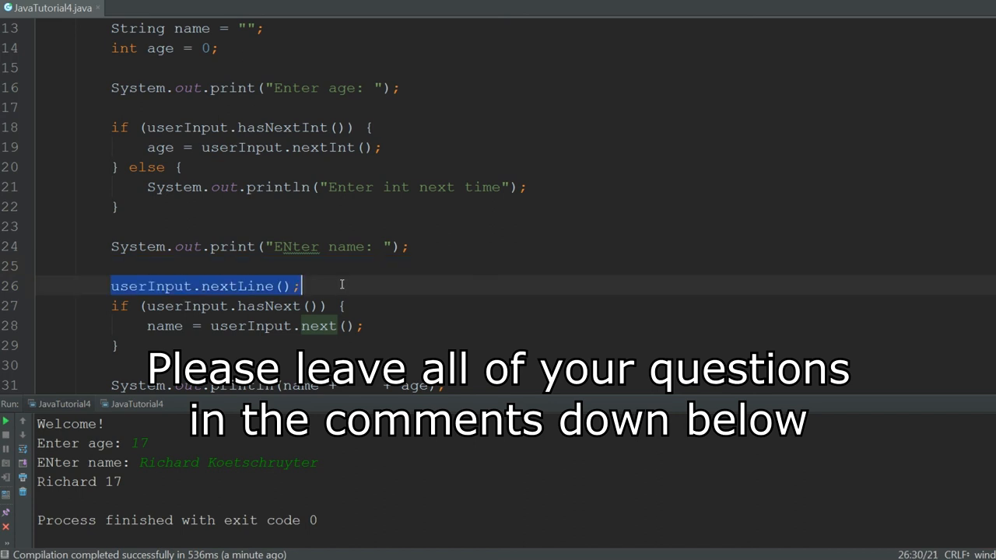